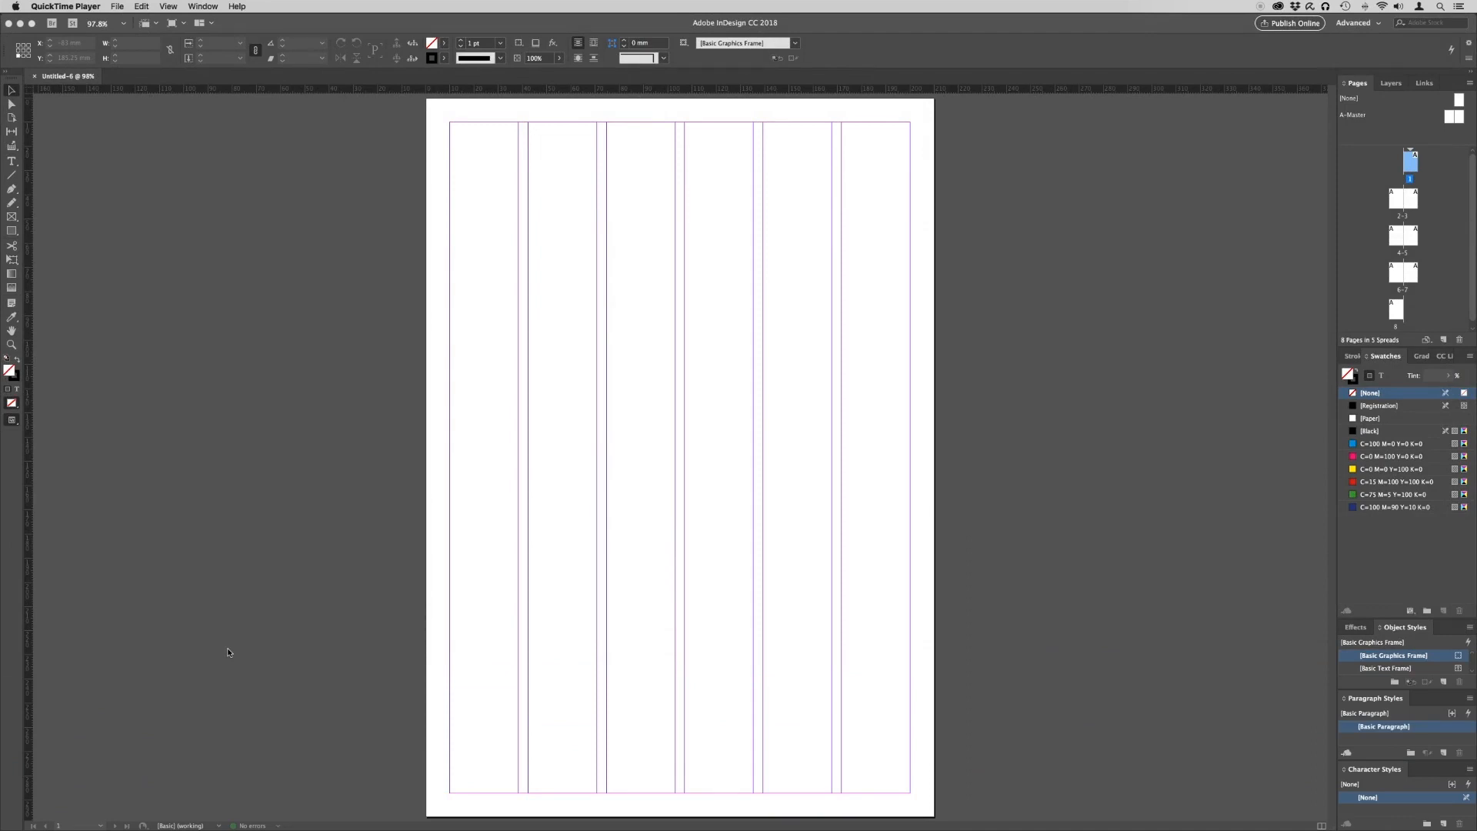
pyautogui.moveTo(555, 534)
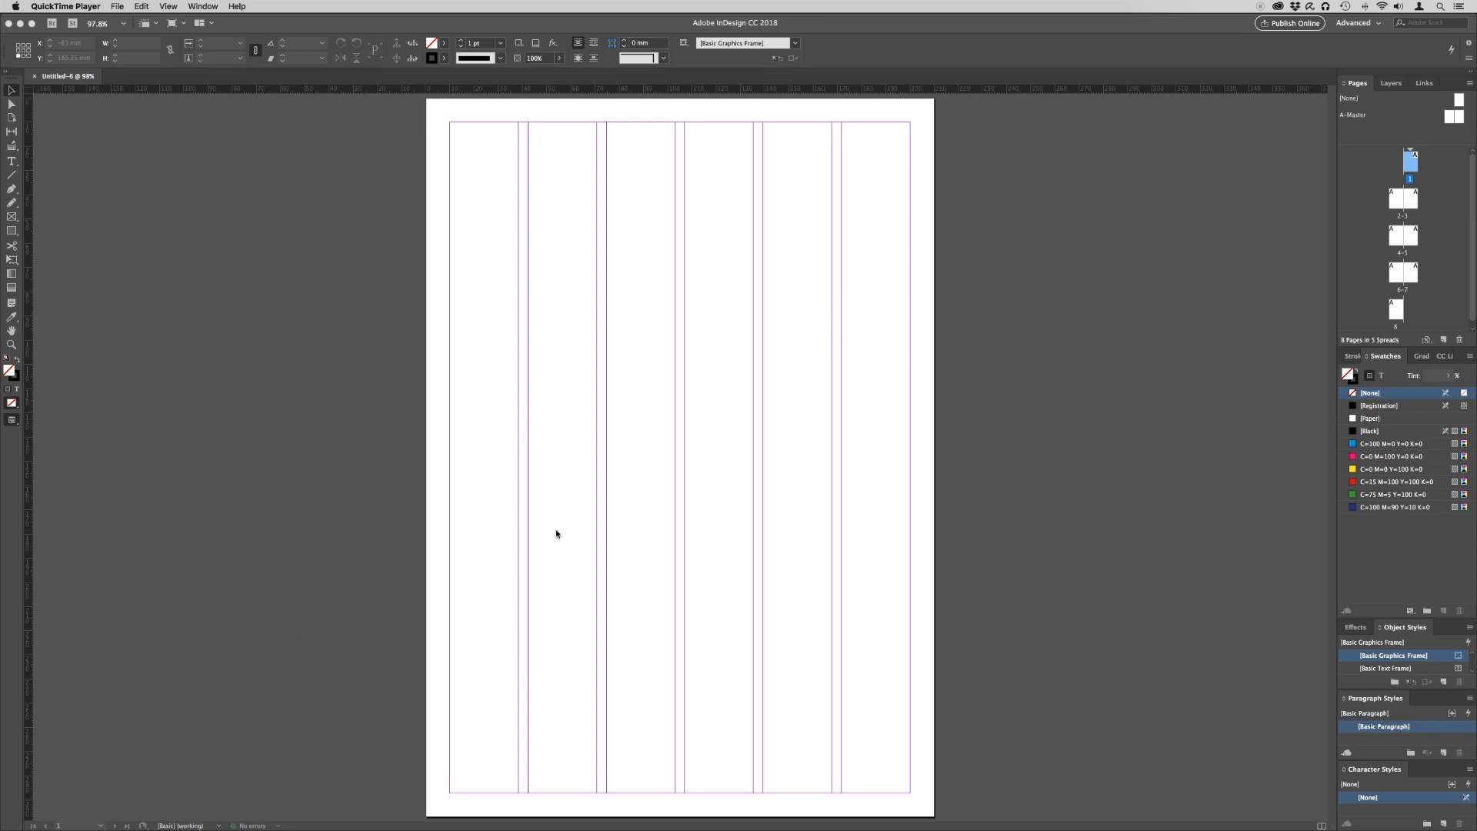
pyautogui.moveTo(1414, 200)
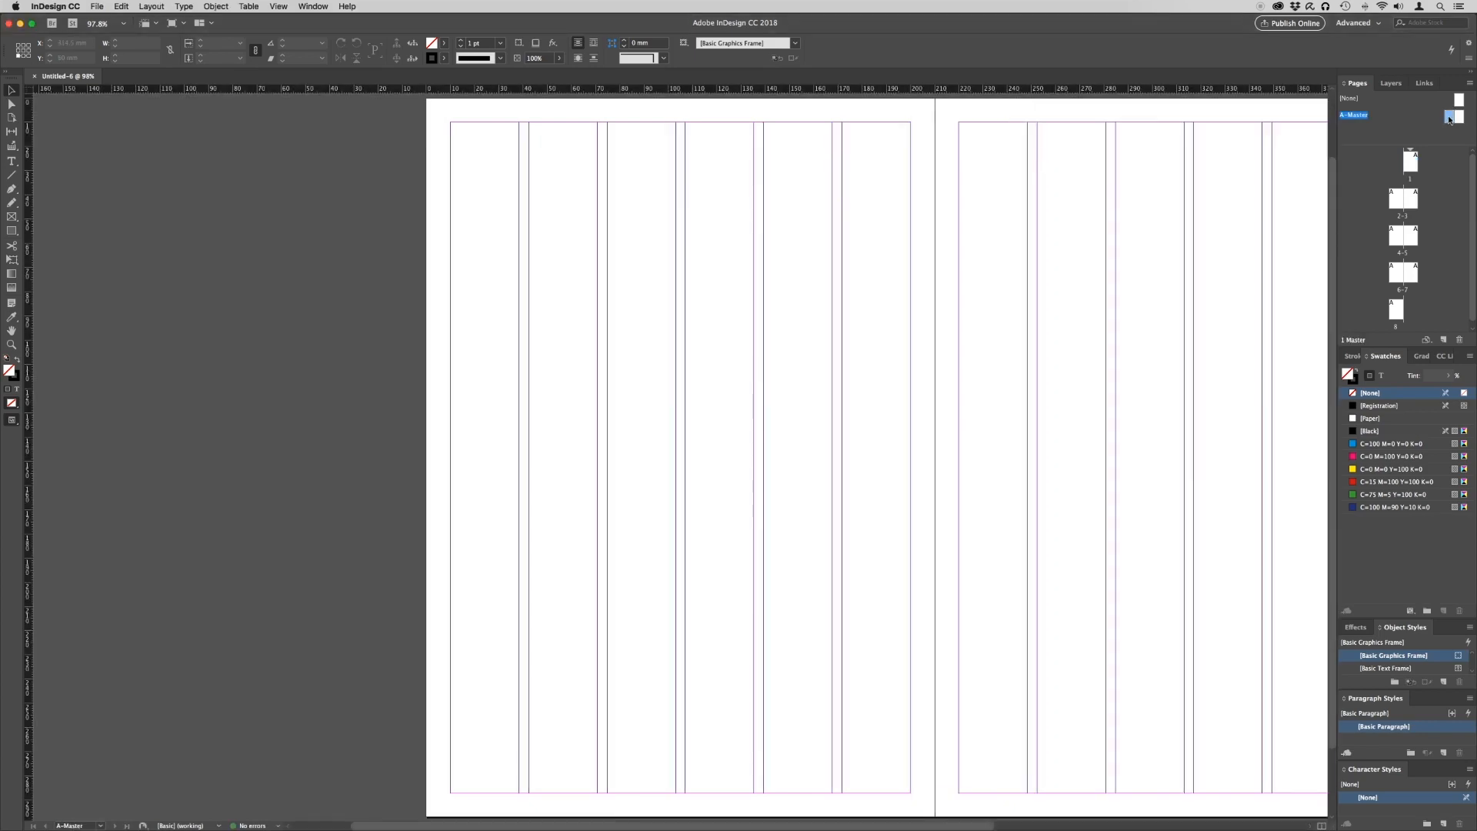
# - Open the Layout menu from the A-Master spread to reach Create Guides
pyautogui.click(151, 7)
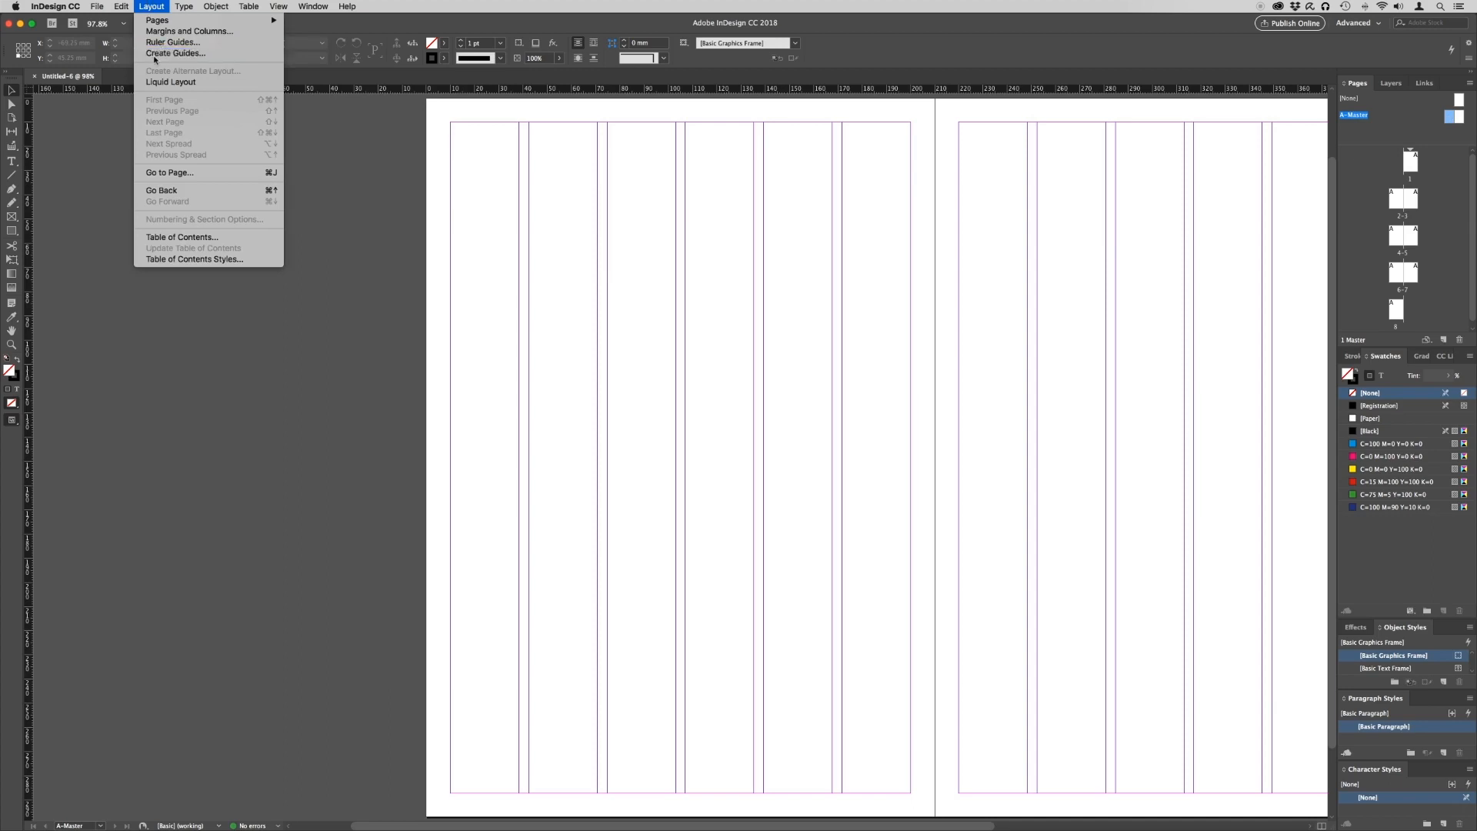
# - In Create Guides, set 12 rows with a 4 mm gutter and apply
pyautogui.click(175, 53)
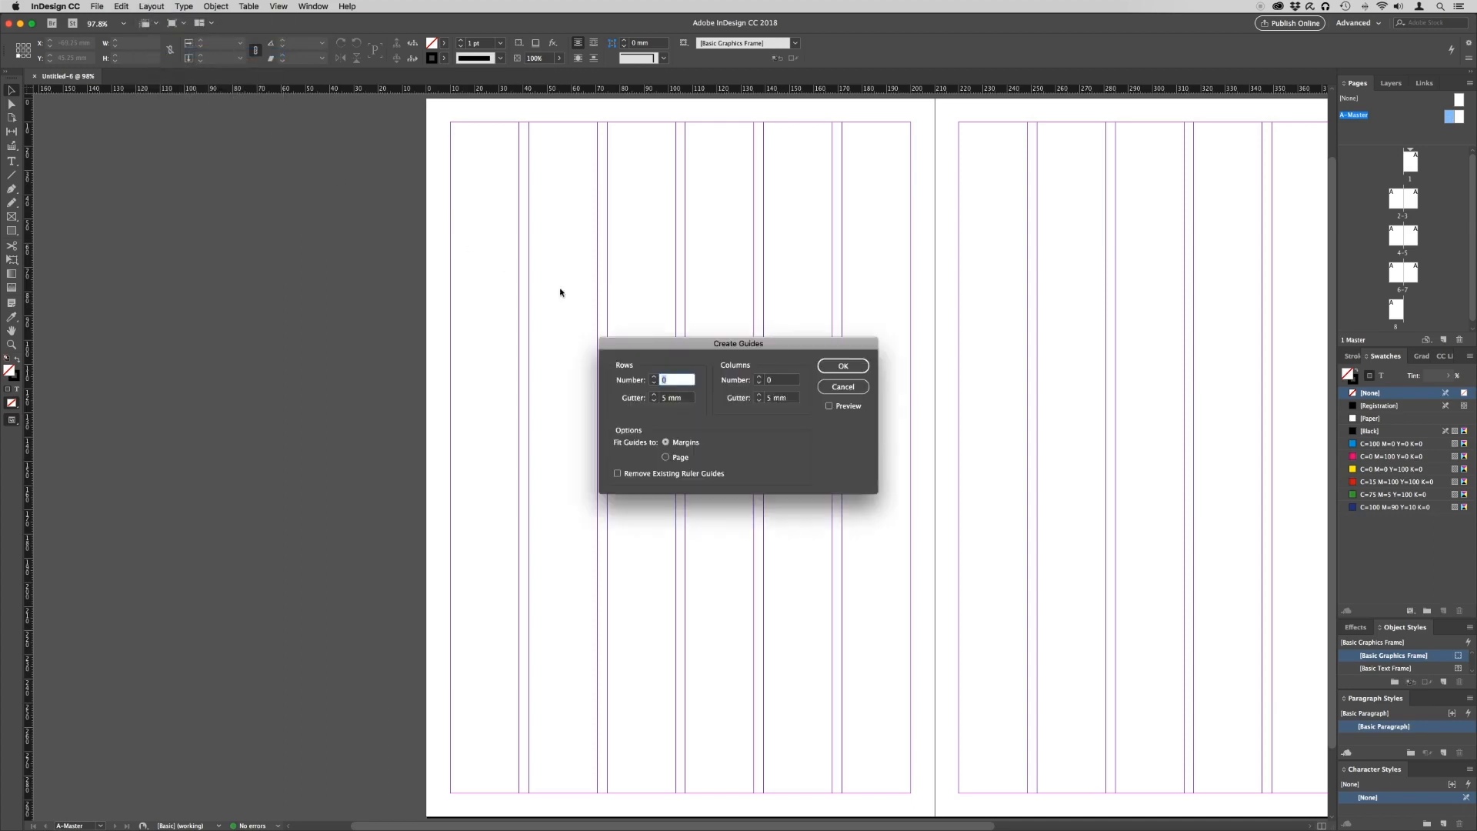
pyautogui.write('1')
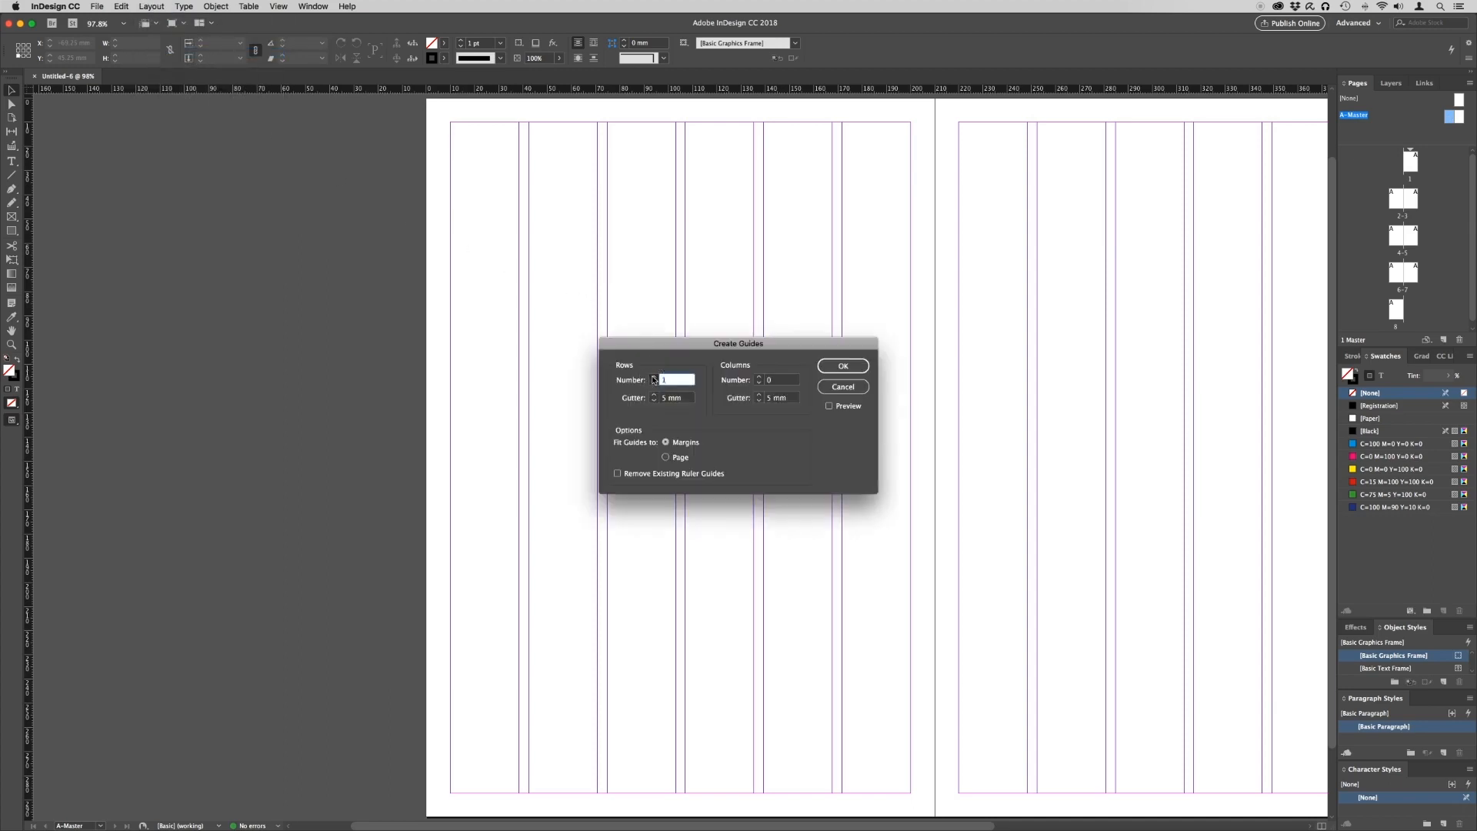
pyautogui.click(674, 379)
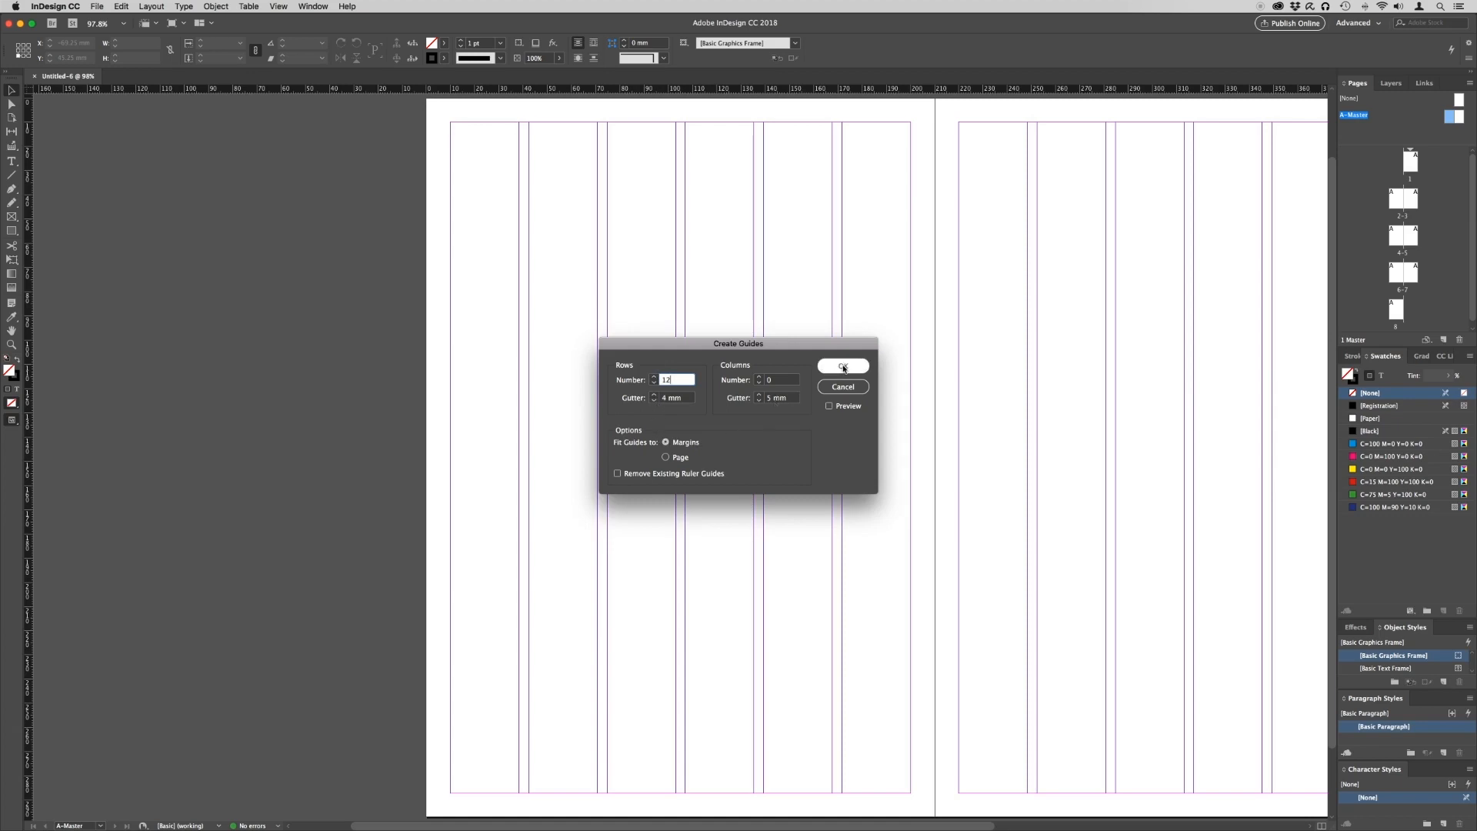
pyautogui.click(840, 365)
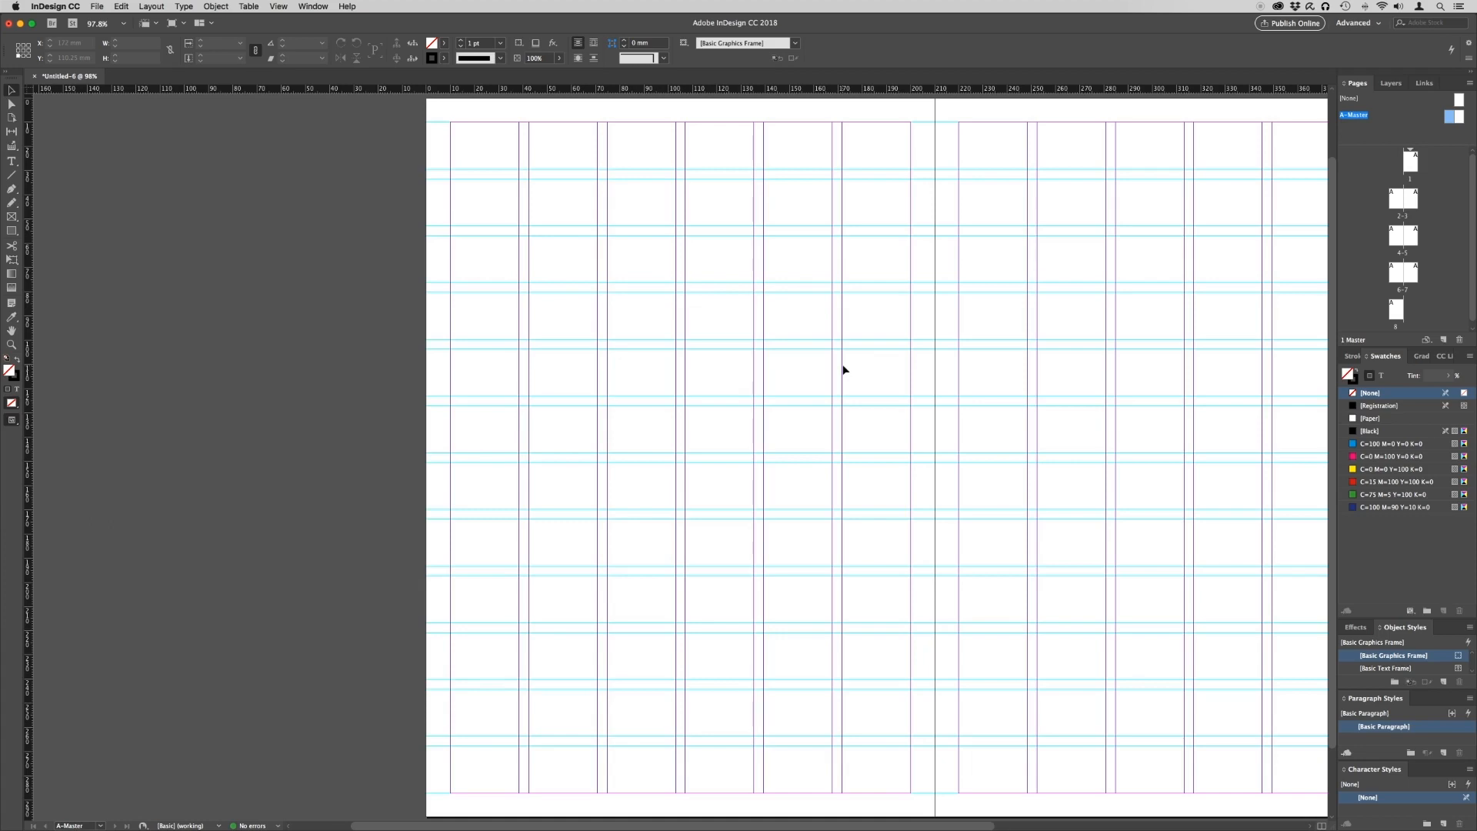
pyautogui.moveTo(818, 370)
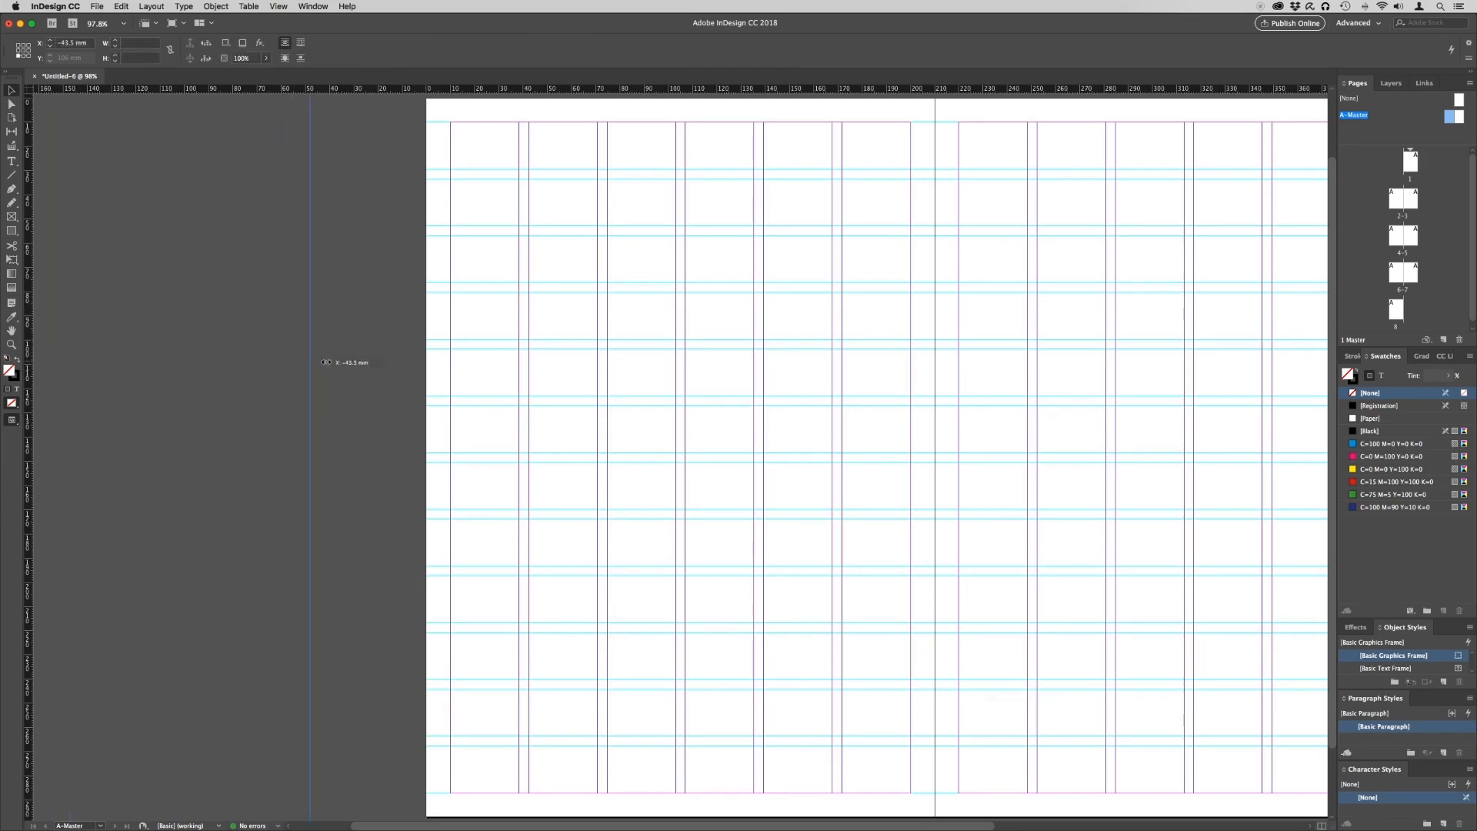
# - Drag vertical ruler guides to about 4 mm, 205 mm and 212 mm
pyautogui.moveTo(307, 362); pyautogui.dragTo(432, 362)
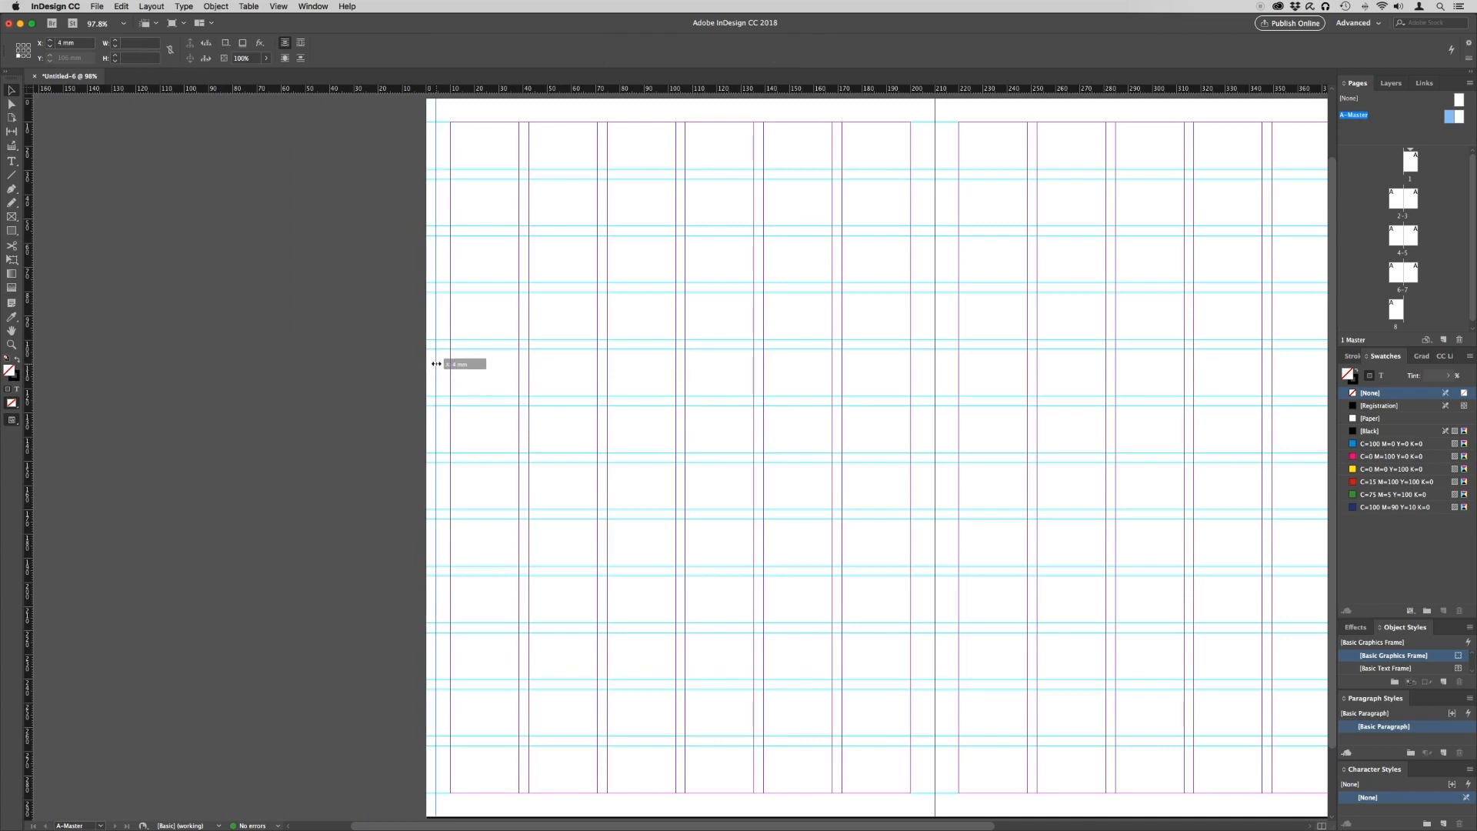
pyautogui.moveTo(430, 364); pyautogui.dragTo(440, 364)
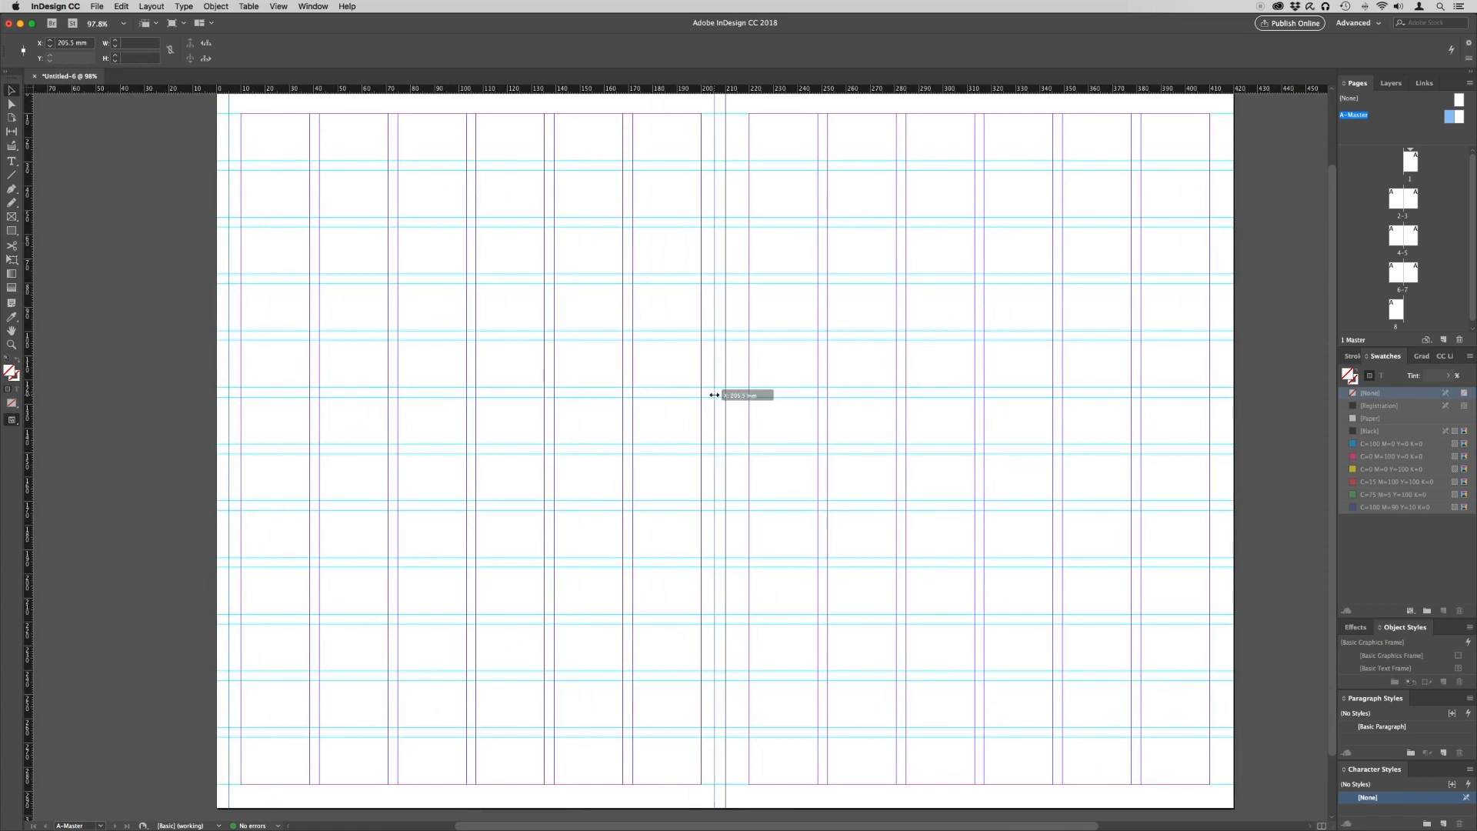
pyautogui.moveTo(713, 395); pyautogui.dragTo(725, 399)
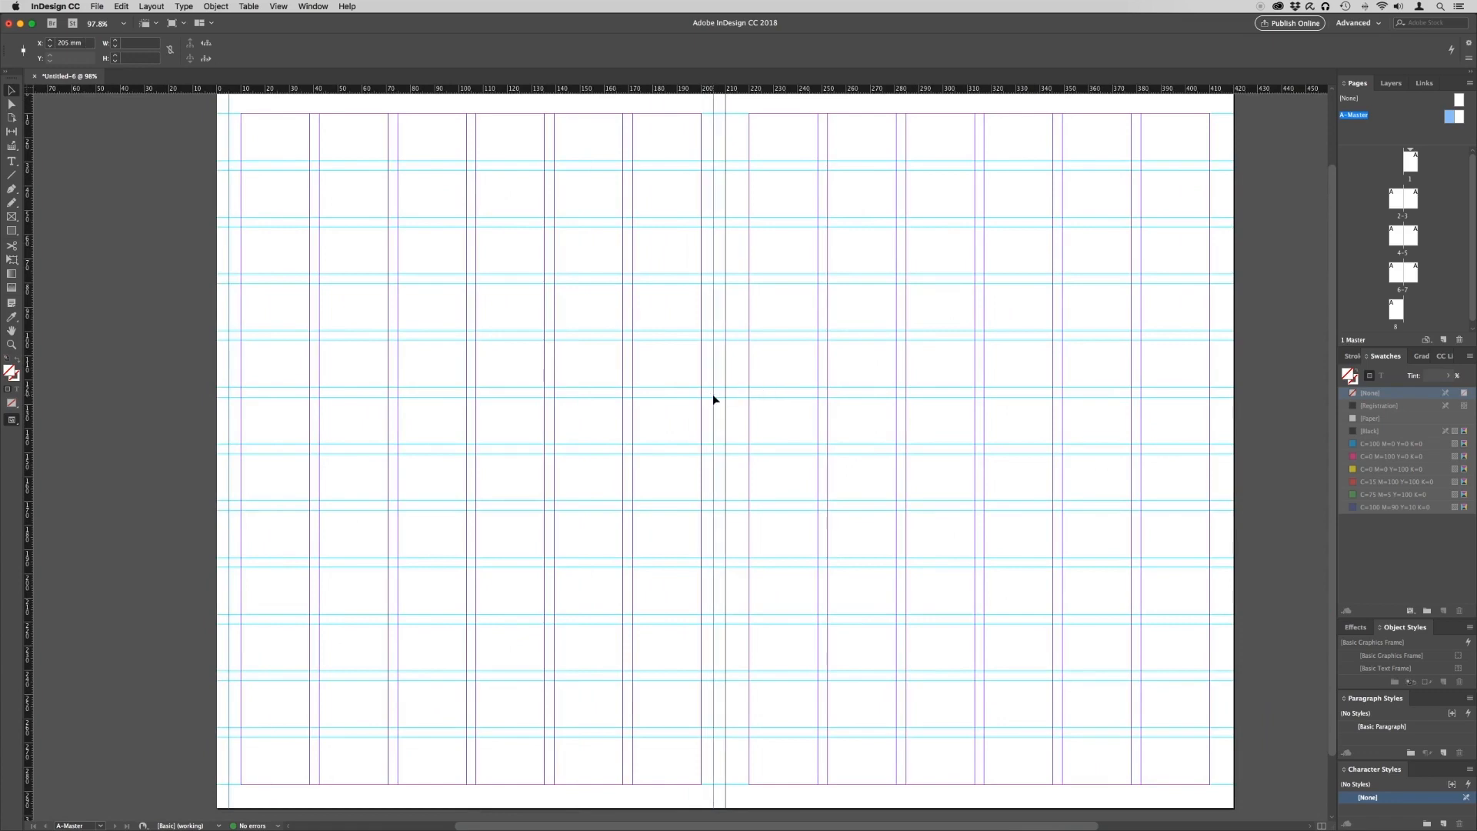
pyautogui.moveTo(714, 400); pyautogui.dragTo(726, 375)
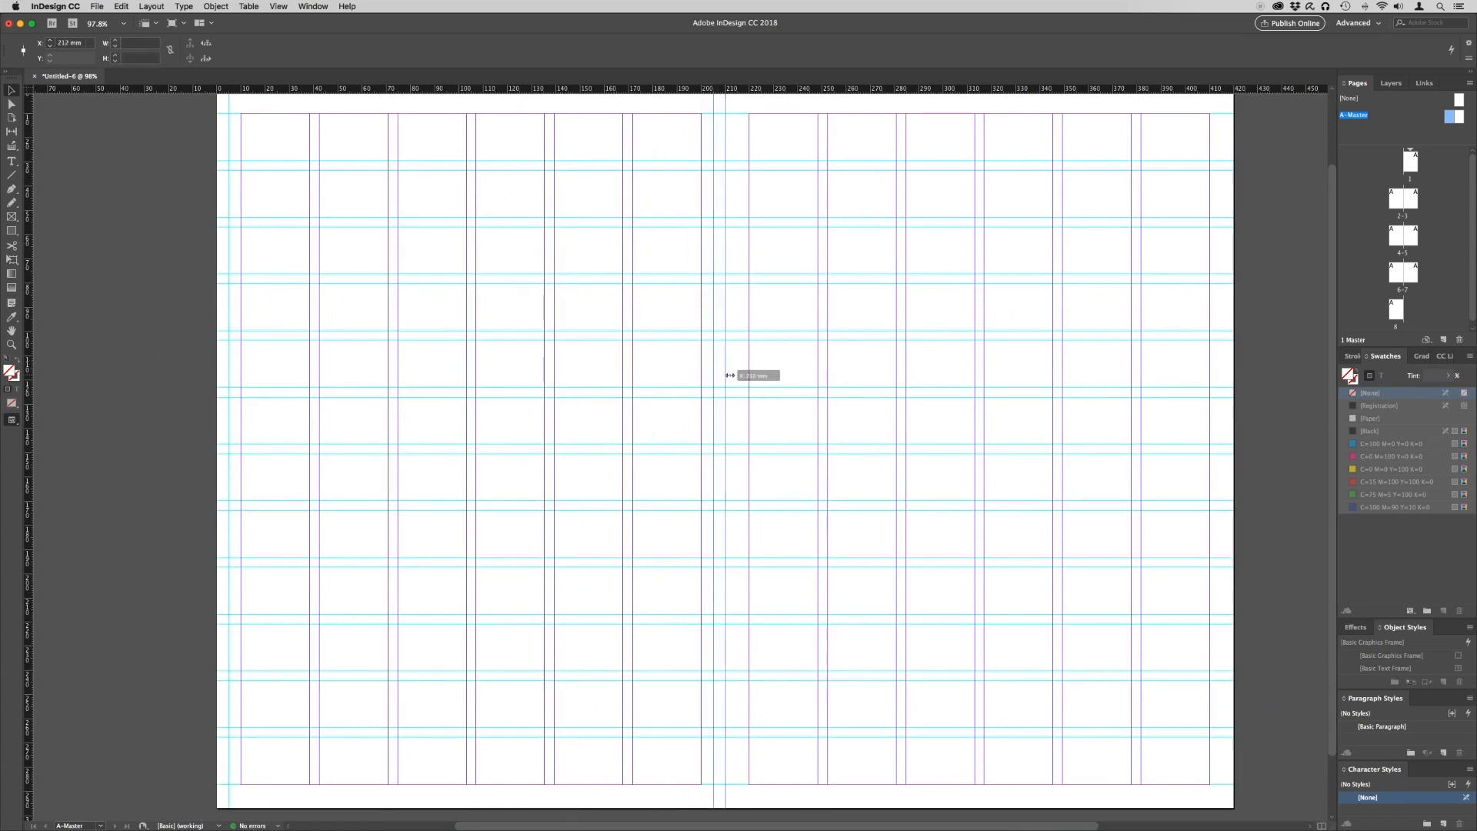
pyautogui.moveTo(725, 377); pyautogui.dragTo(736, 377)
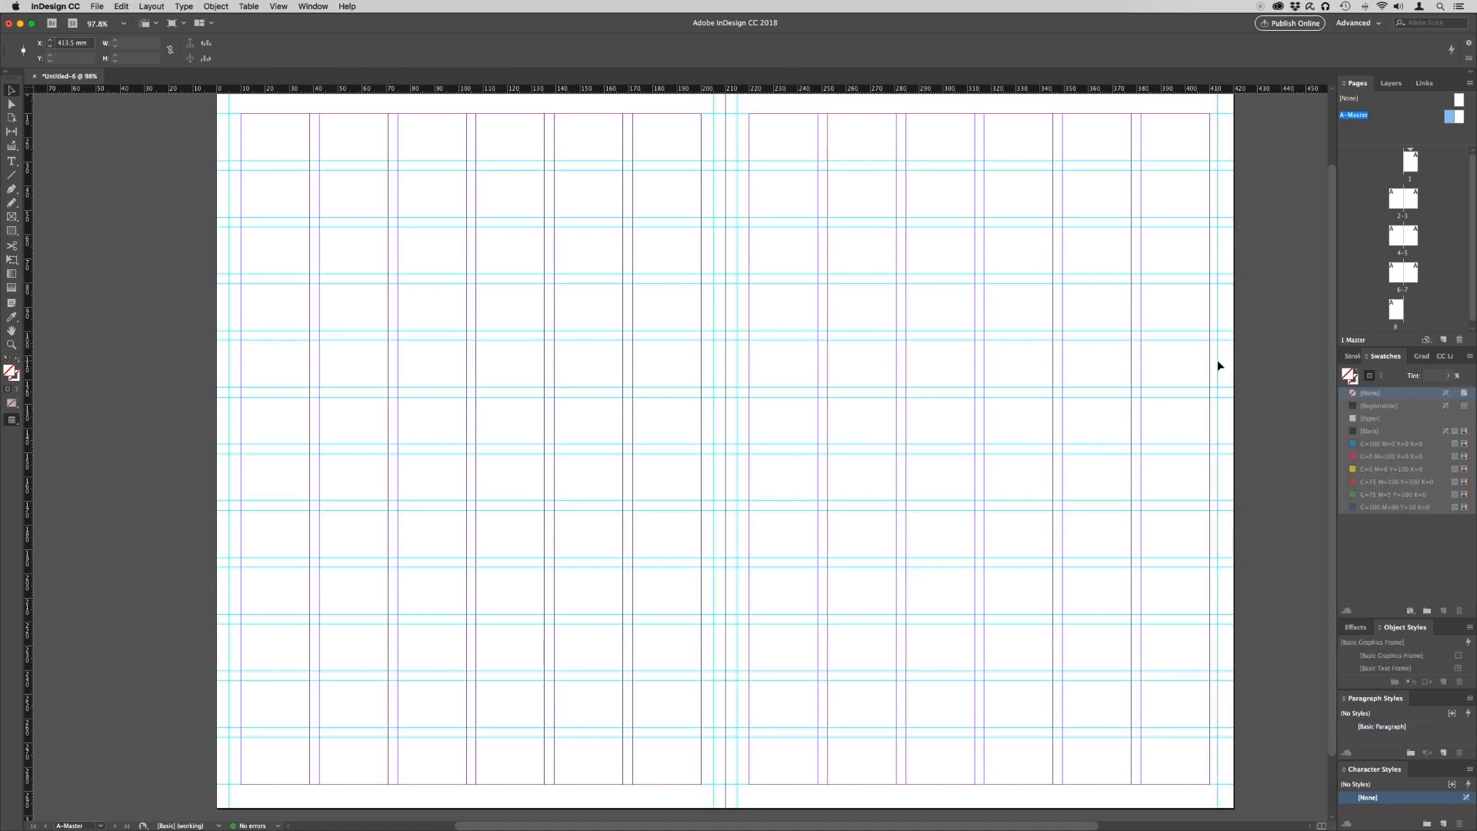
# - Enter an exact X position for the right-edge guide in the Control panel
pyautogui.click(74, 43)
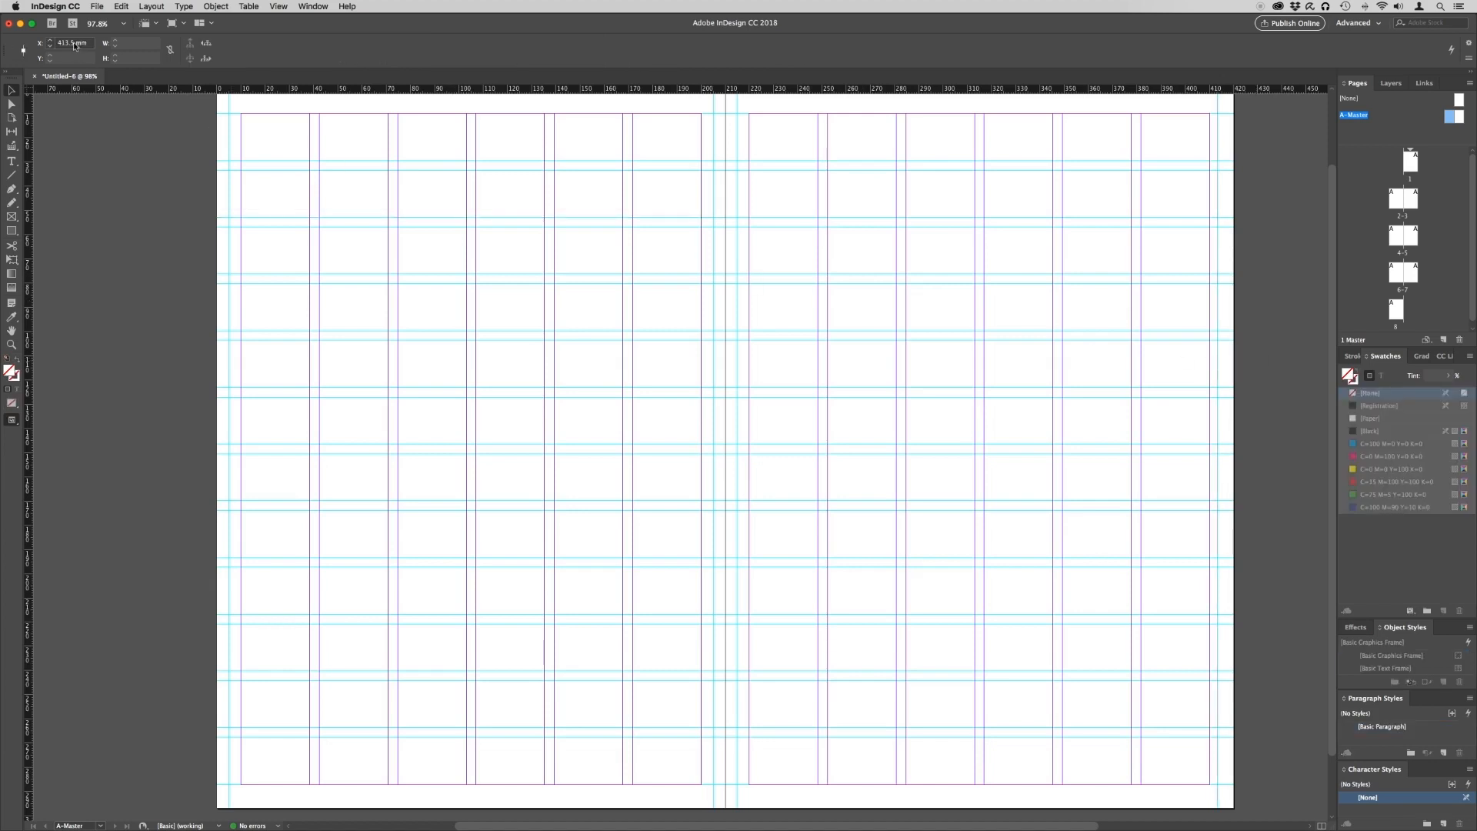